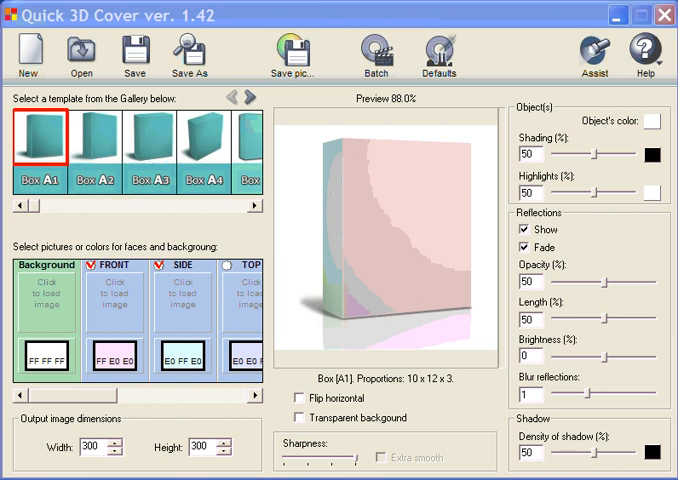
pyautogui.moveTo(407, 200)
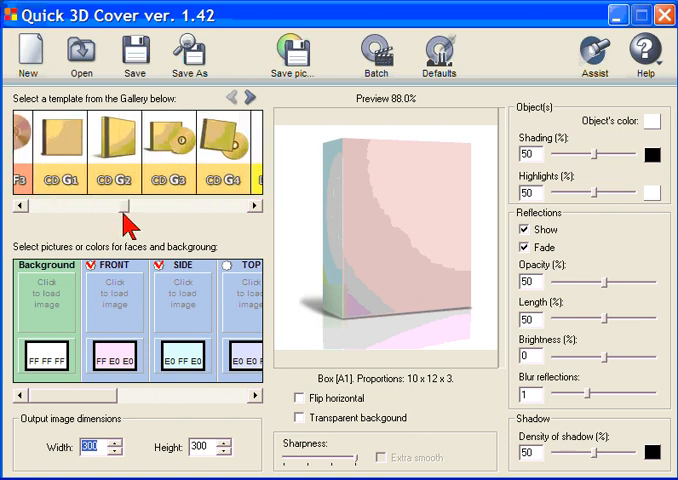
# Choose the DVD G9 case-with-disc template and start loading a front cover image.
pyautogui.moveTo(130, 213); pyautogui.dragTo(145, 213)
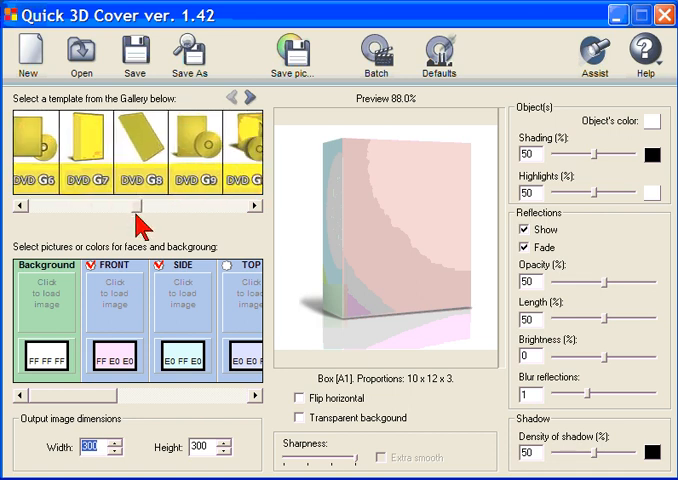
pyautogui.click(180, 150)
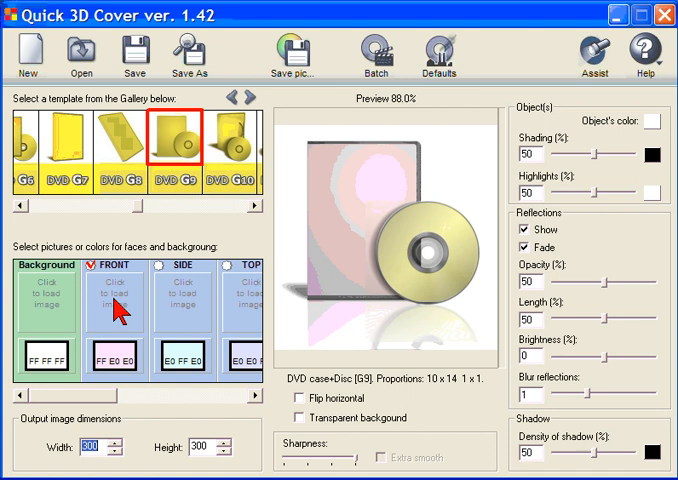
pyautogui.click(128, 305)
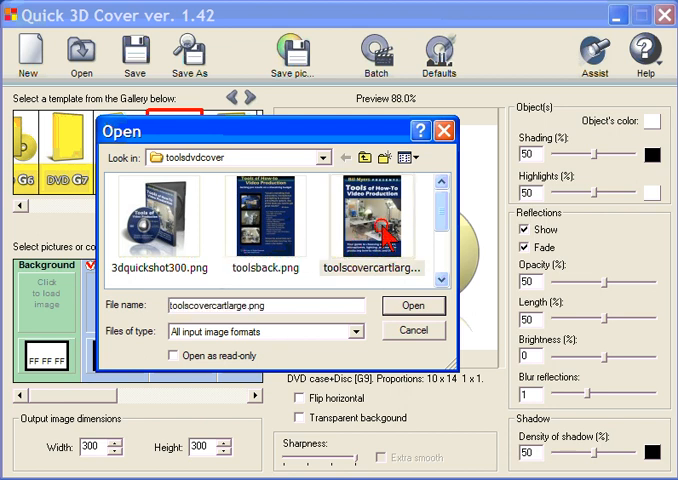
# Load the Tools of How-To Video Production front cover and toolsdiskround.tif disc label.
pyautogui.click(412, 306)
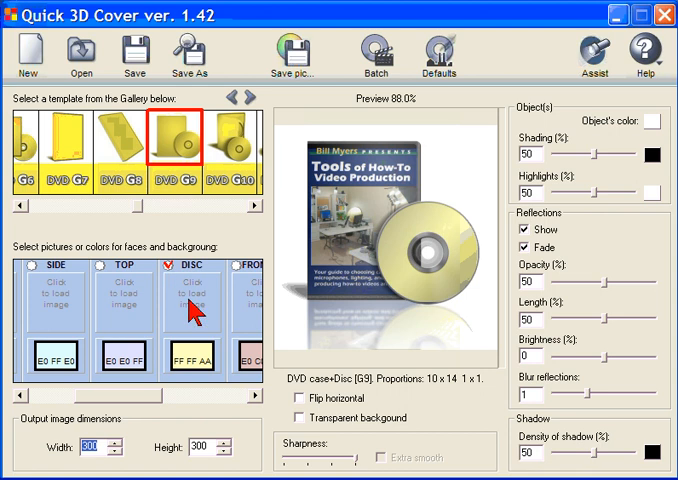
pyautogui.click(191, 300)
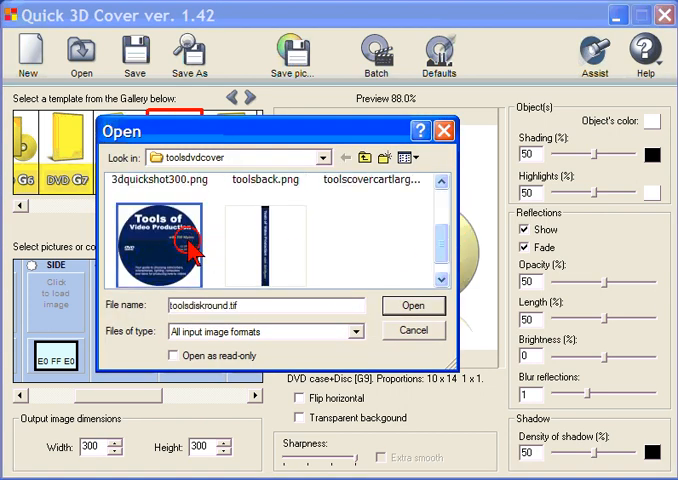
pyautogui.click(412, 305)
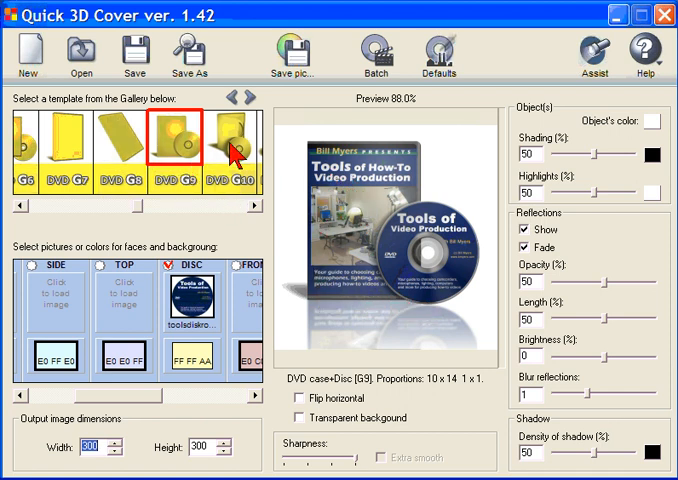
# Switch to the DVD case G11 template, show reflections, and keep a white background.
pyautogui.click(227, 150)
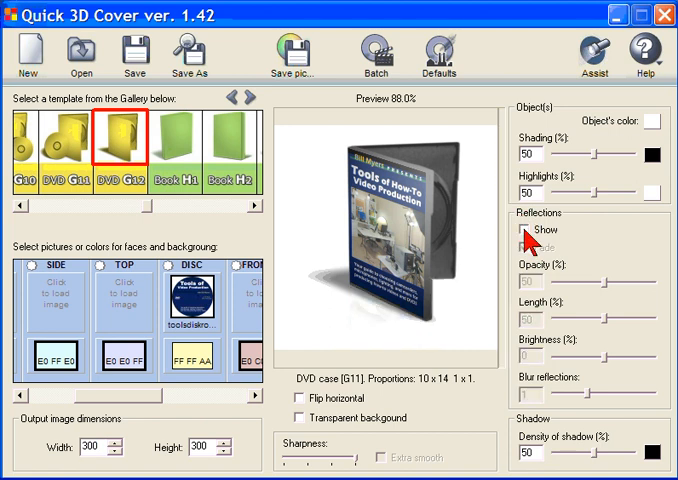
pyautogui.click(527, 230)
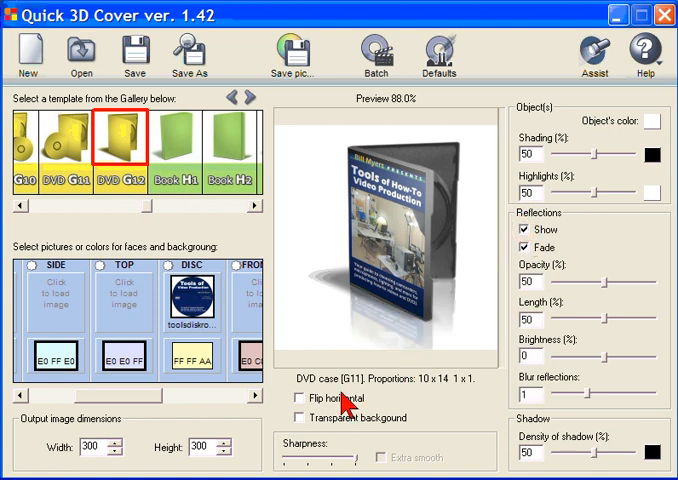
pyautogui.click(301, 418)
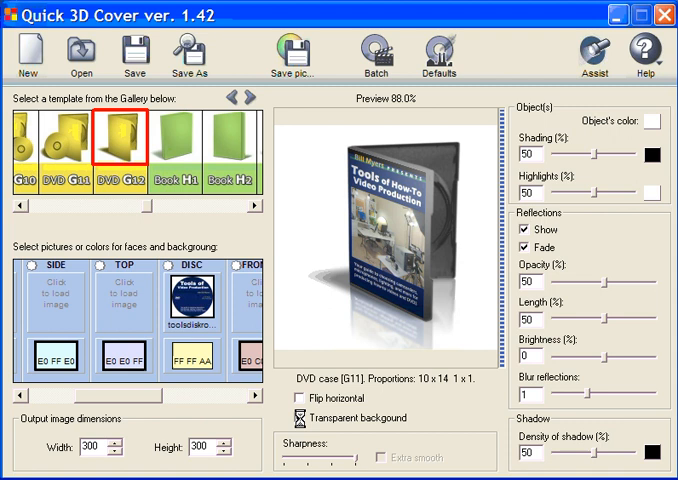
pyautogui.click(296, 418)
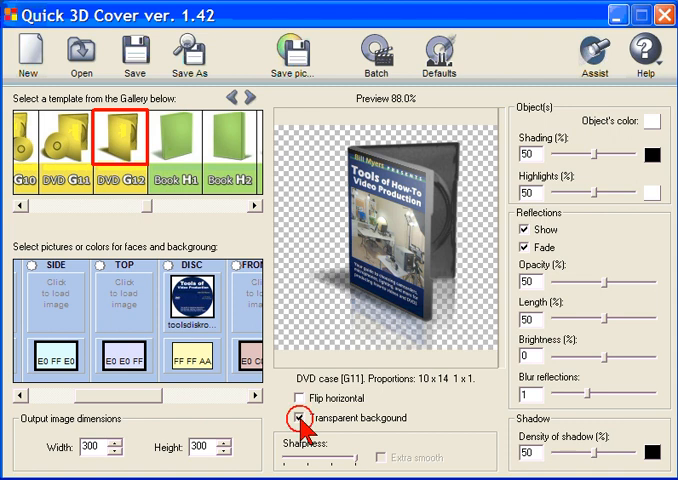
pyautogui.click(299, 418)
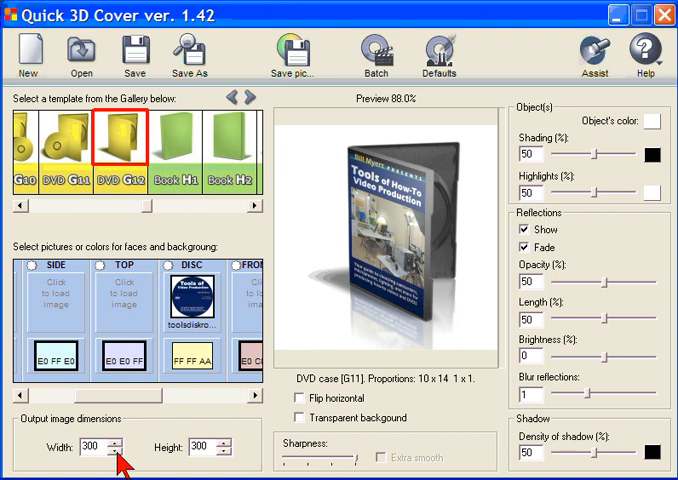
pyautogui.moveTo(102, 445)
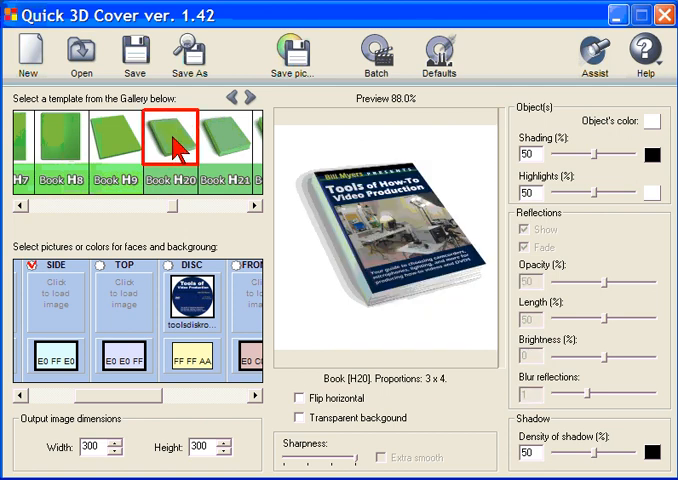
pyautogui.moveTo(230, 288)
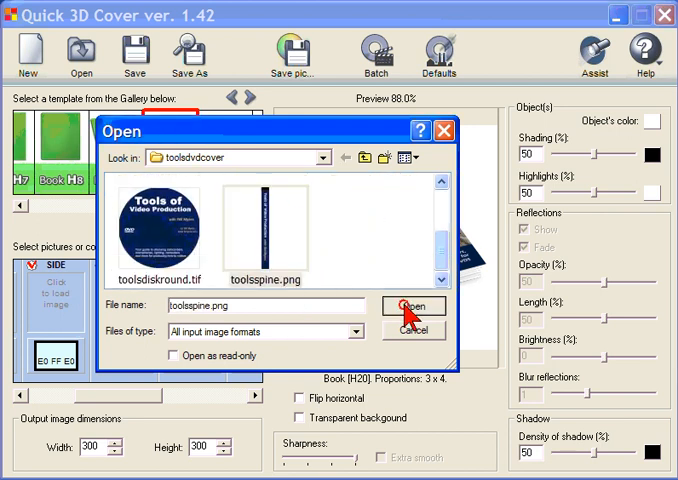
# Load toolsspine.png onto the side face of the cover.
pyautogui.click(412, 306)
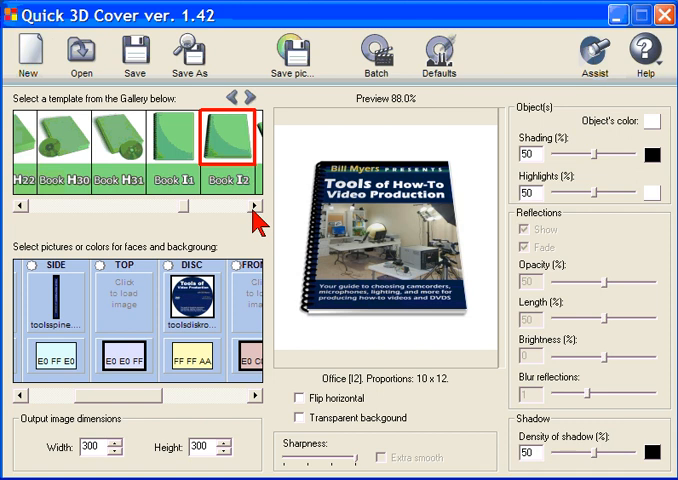
# Scroll the template gallery to the Display templates and pick Display J20.
pyautogui.click(255, 212)
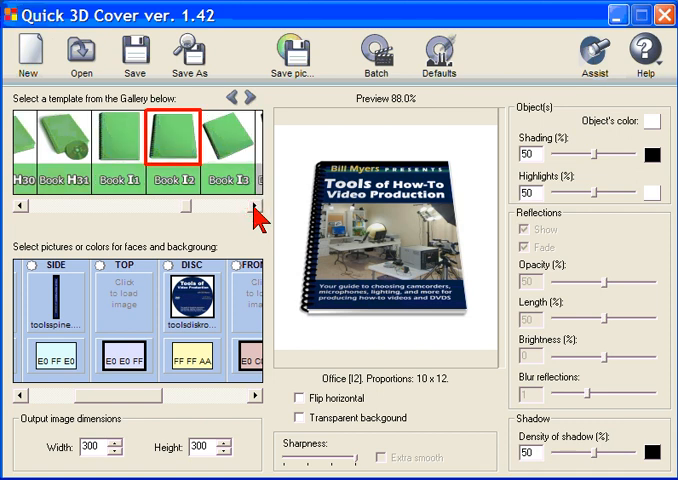
pyautogui.click(252, 210)
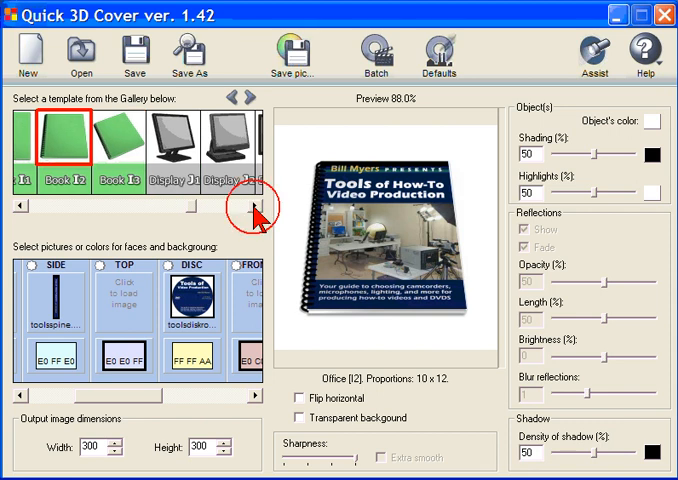
pyautogui.click(254, 207)
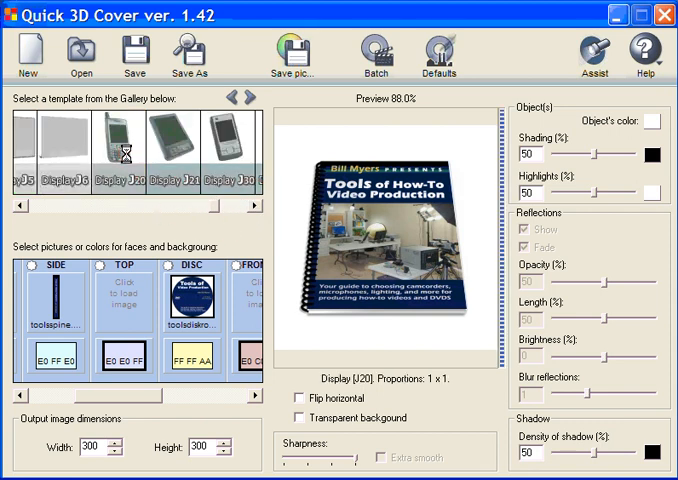